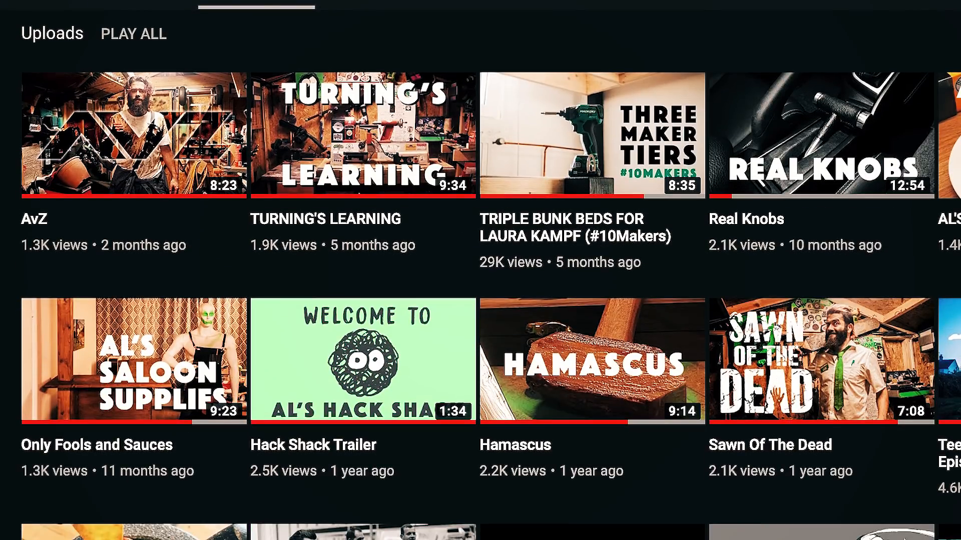
pyautogui.moveTo(800, 145)
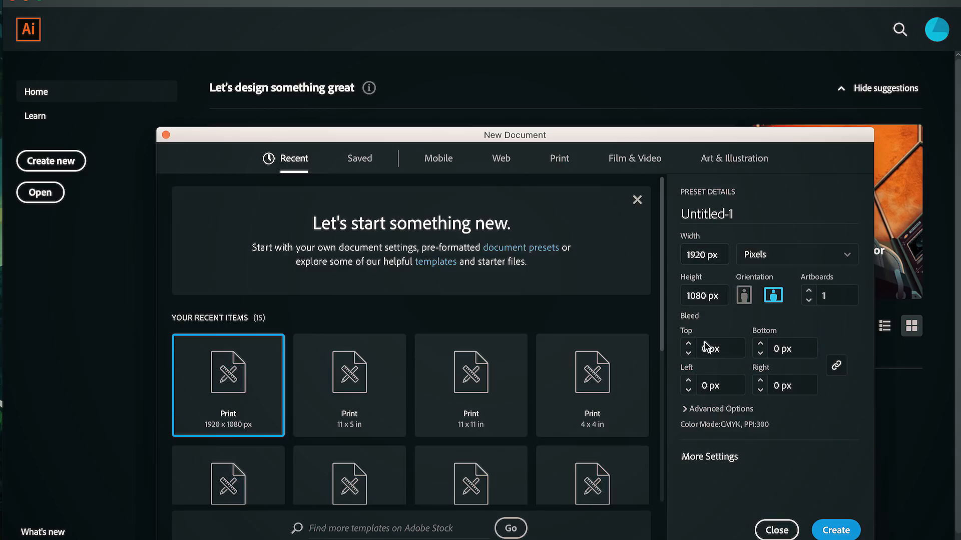
# Create a new 1920 × 1080 px Illustrator document from the recent preset
pyautogui.click(835, 530)
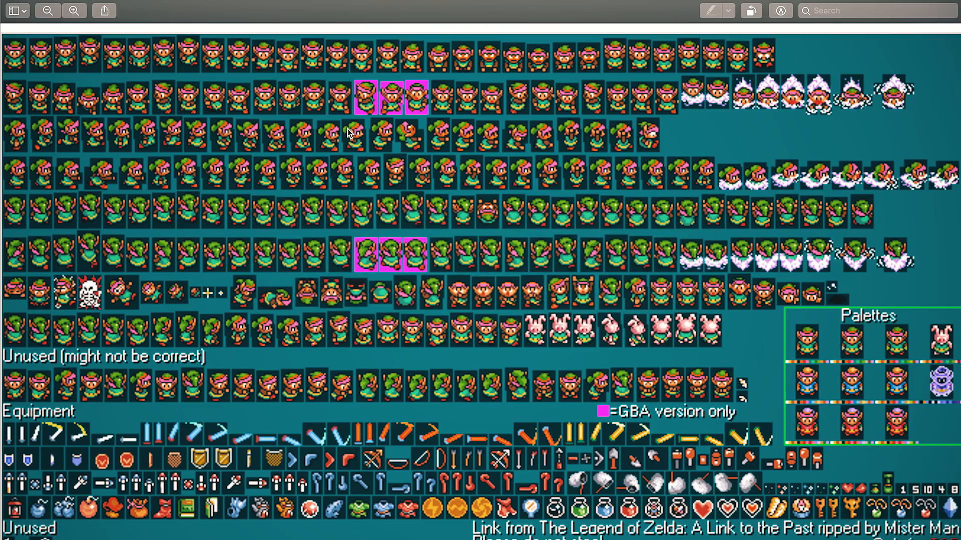
pyautogui.moveTo(26, 75)
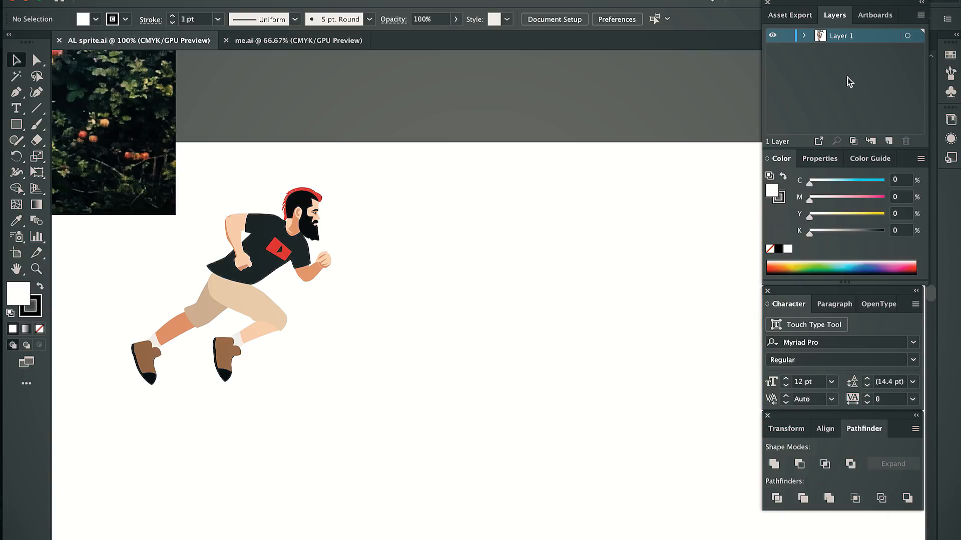
# Set up the Ref and Run 1–7 layers in the Layers panel for the running poses
pyautogui.click(890, 141)
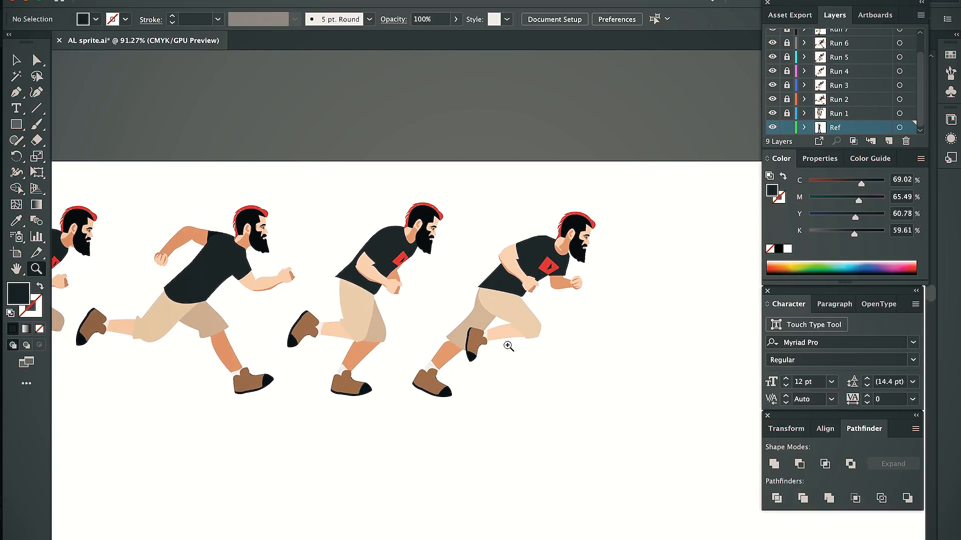
pyautogui.moveTo(642, 186)
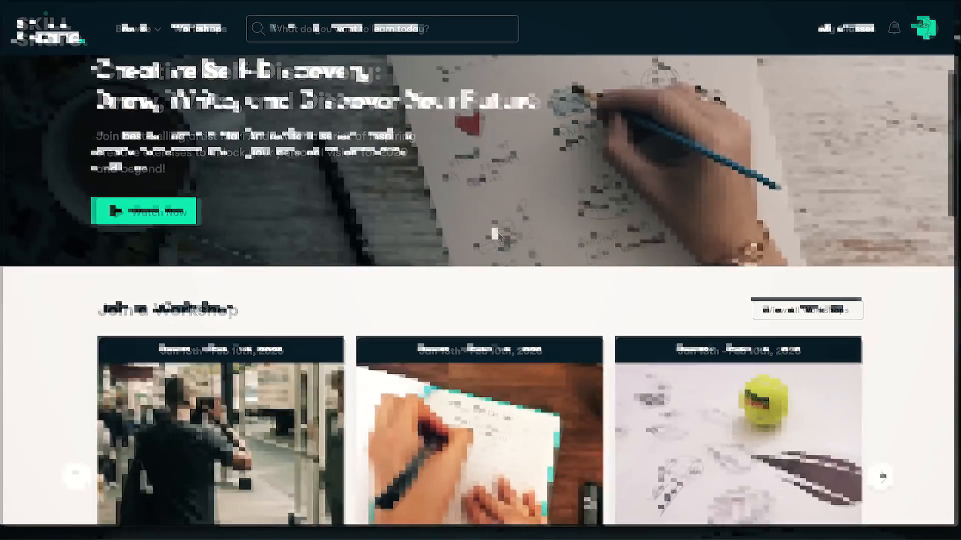
# Scroll down the Skillshare home page toward the Character Animation Basics class
pyautogui.scroll(-3)
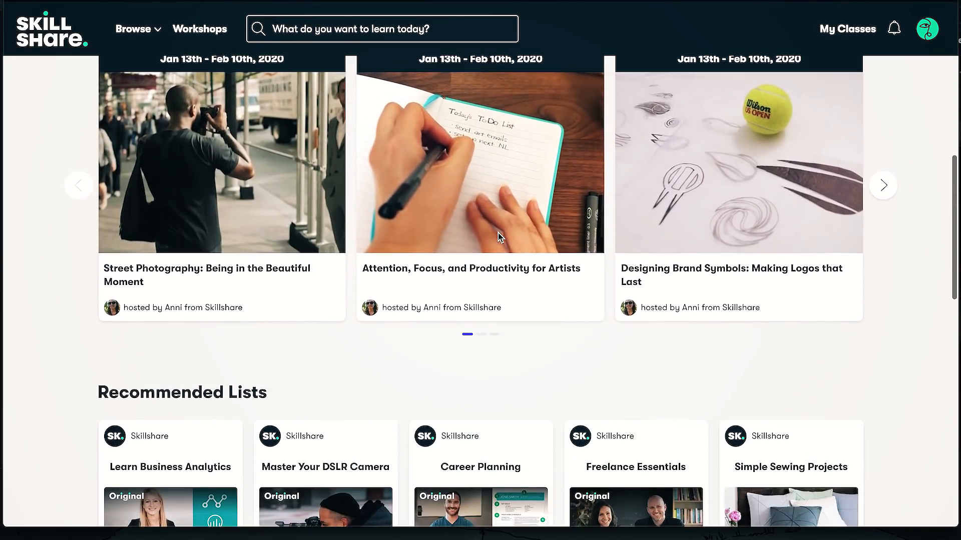
pyautogui.scroll(-3)
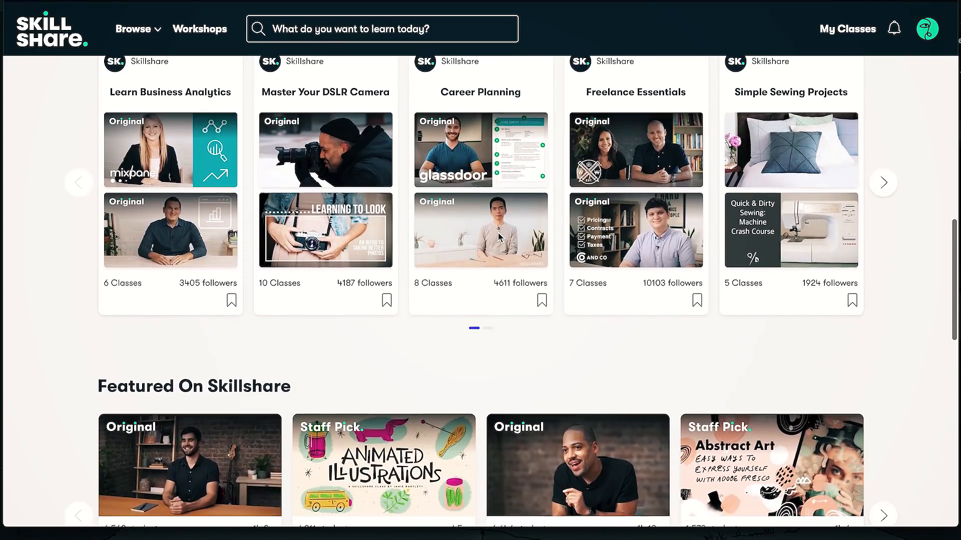
pyautogui.scroll(-3)
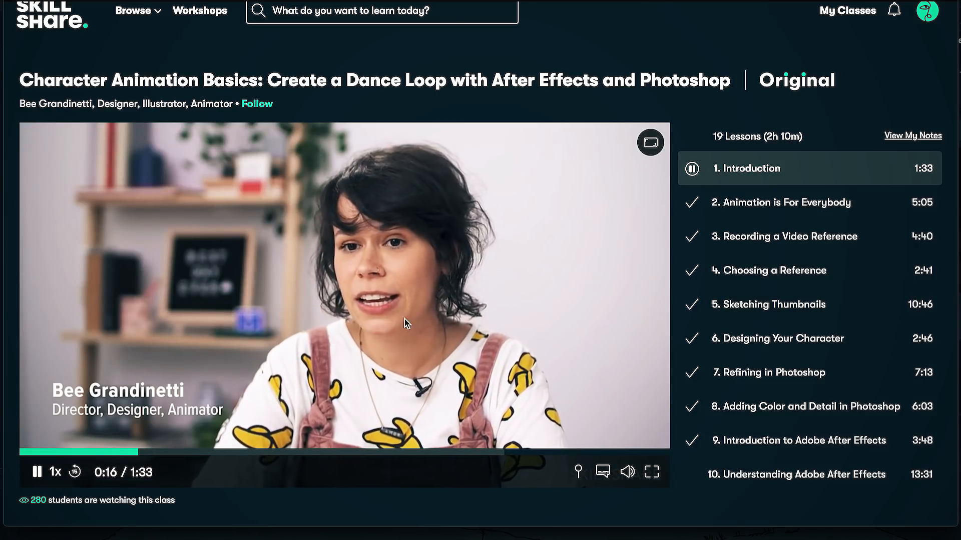
pyautogui.scroll(-3)
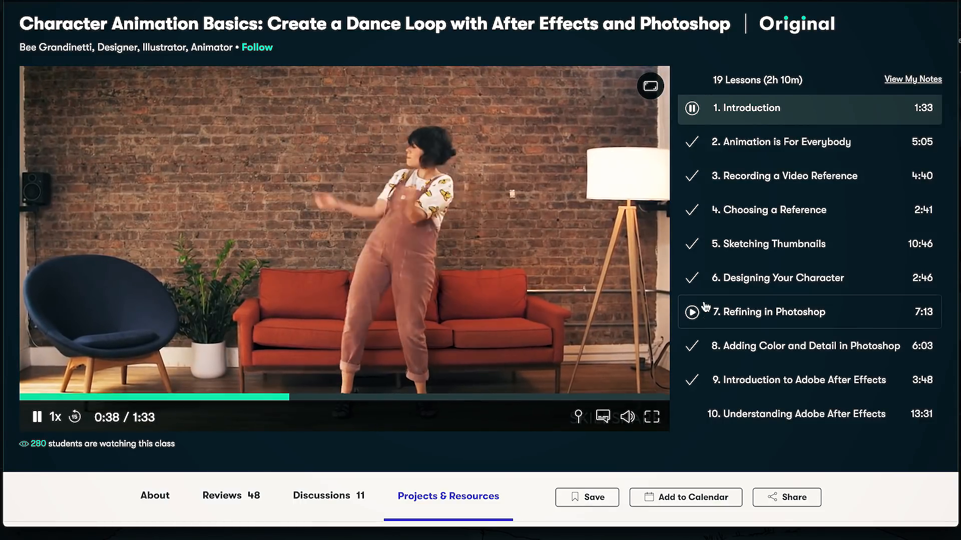
pyautogui.scroll(-3)
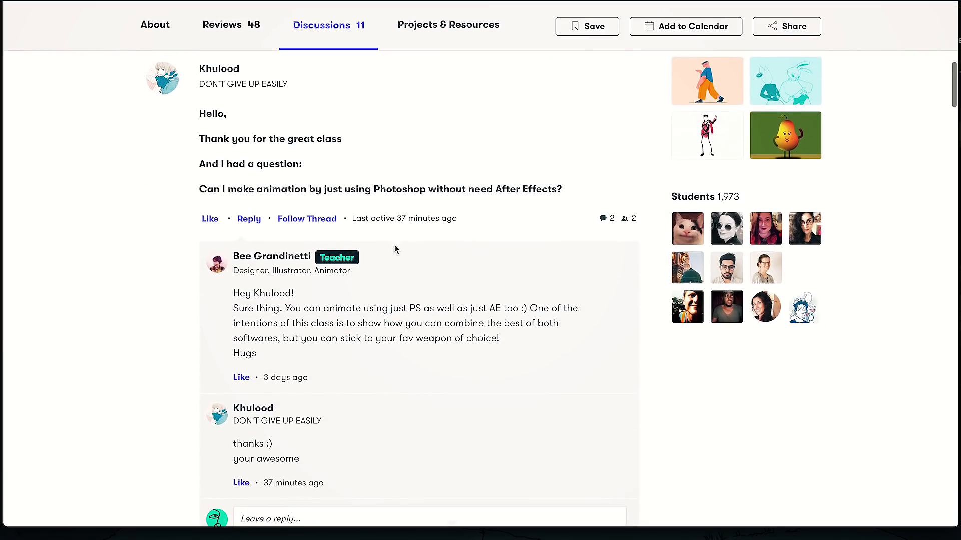
pyautogui.scroll(-3)
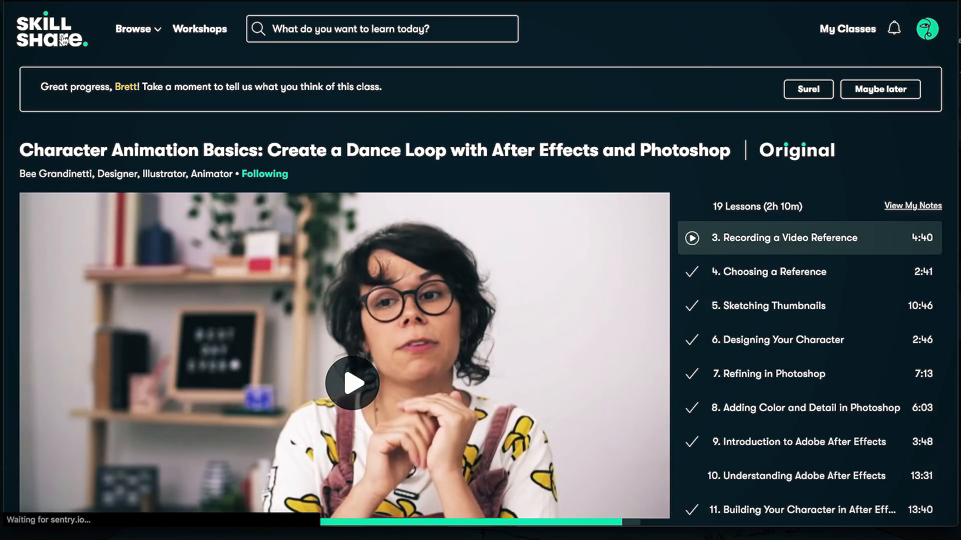
# Visit Workshops and Groups, return to the class, and choose Maybe later on feedback
pyautogui.click(200, 29)
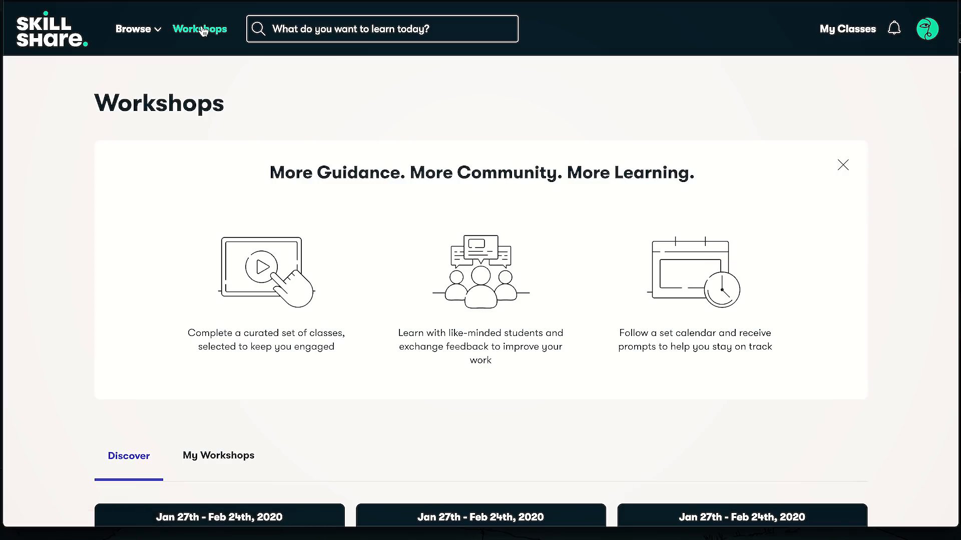
pyautogui.click(133, 28)
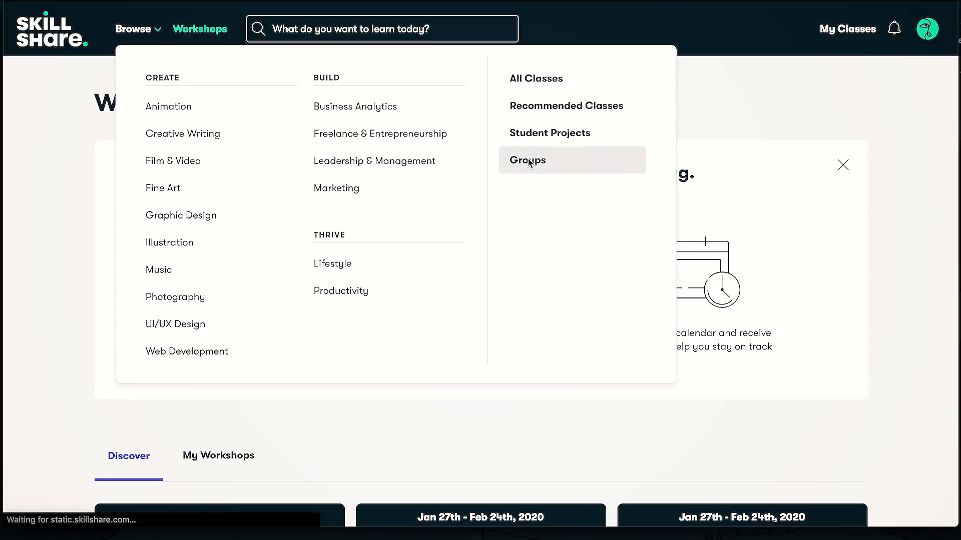
pyautogui.click(527, 160)
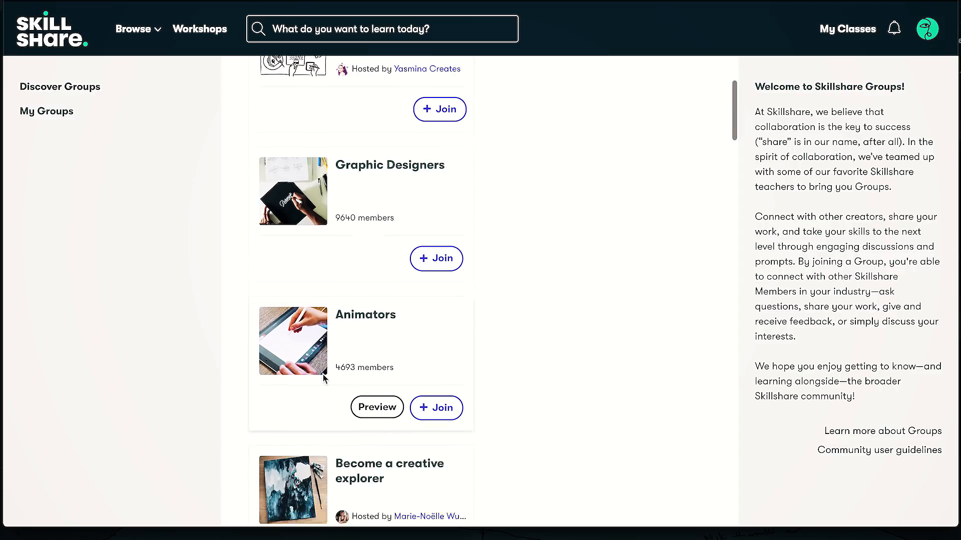
pyautogui.click(376, 407)
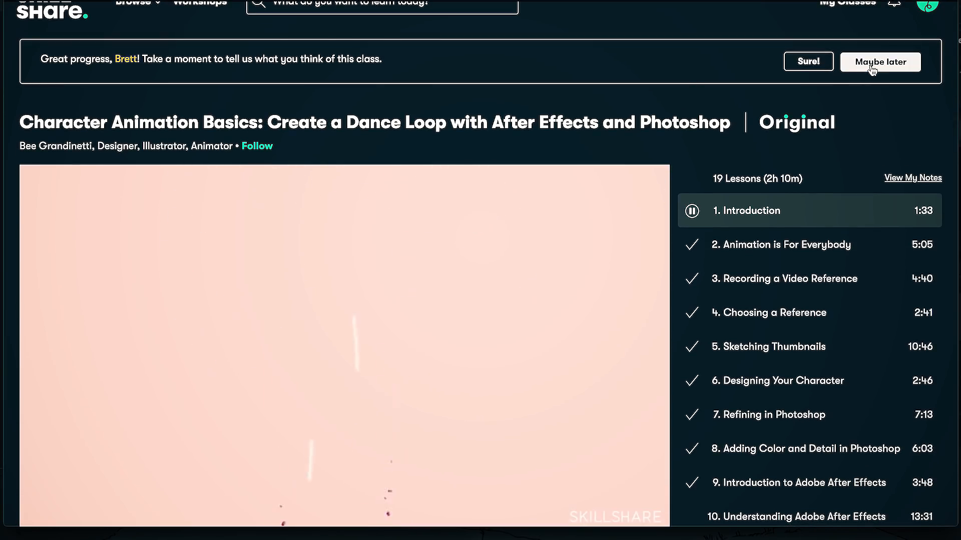
pyautogui.click(880, 61)
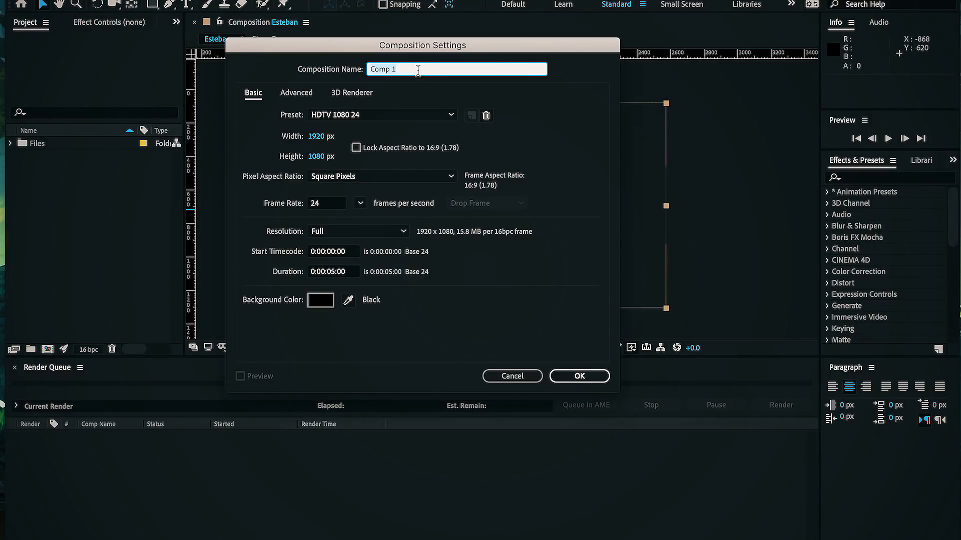
# Name the composition Running AL and import AL sprite.ai as Composition - Retain Layer Sizes
pyautogui.write('Running A')
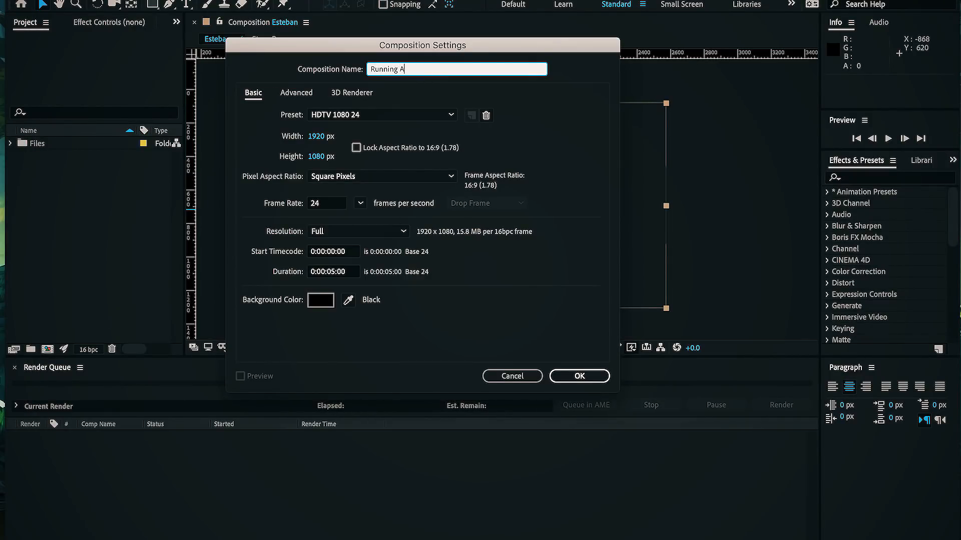
pyautogui.write('L')
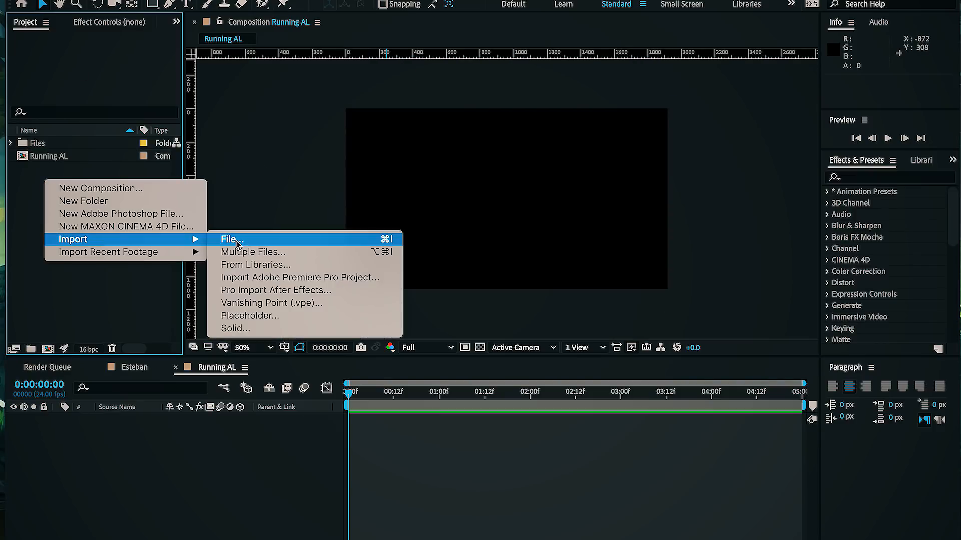
pyautogui.click(229, 239)
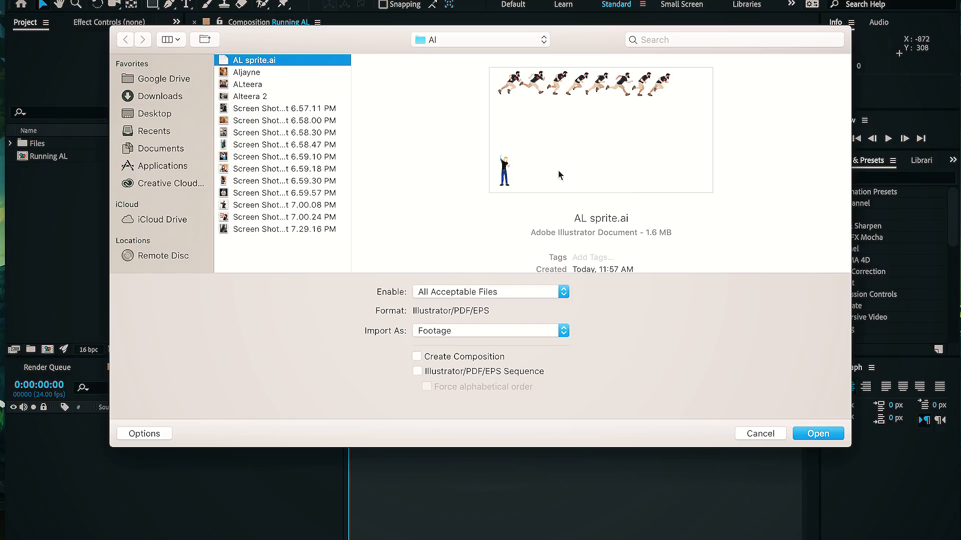
pyautogui.click(488, 331)
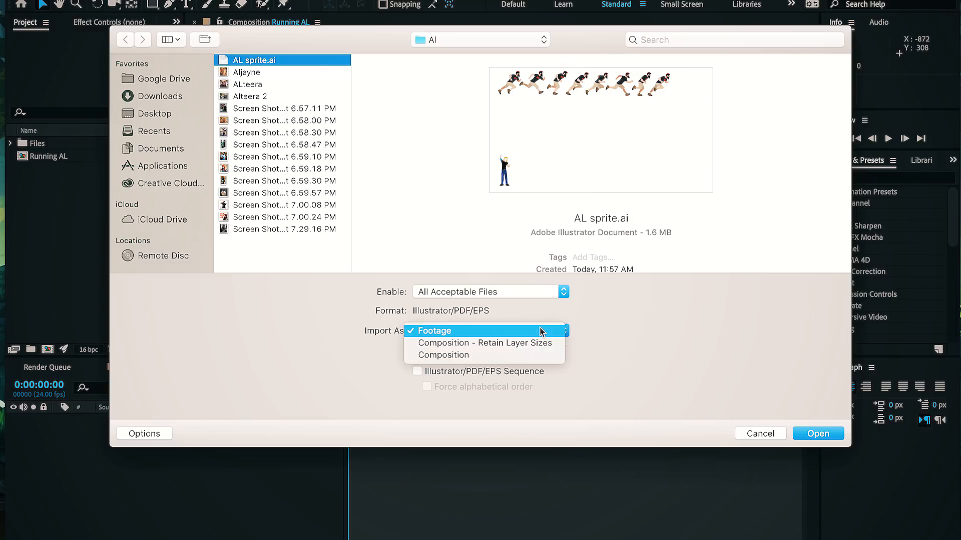
pyautogui.click(483, 342)
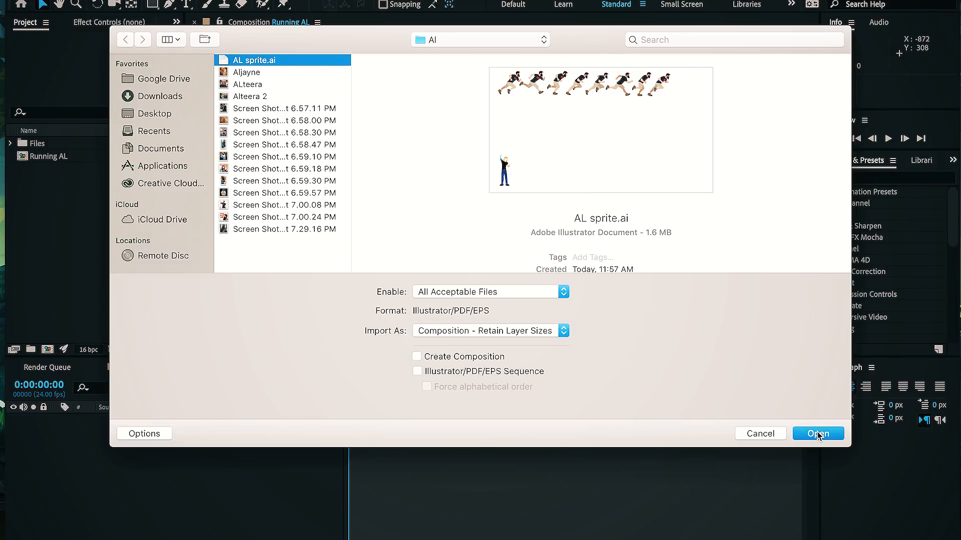
pyautogui.click(818, 433)
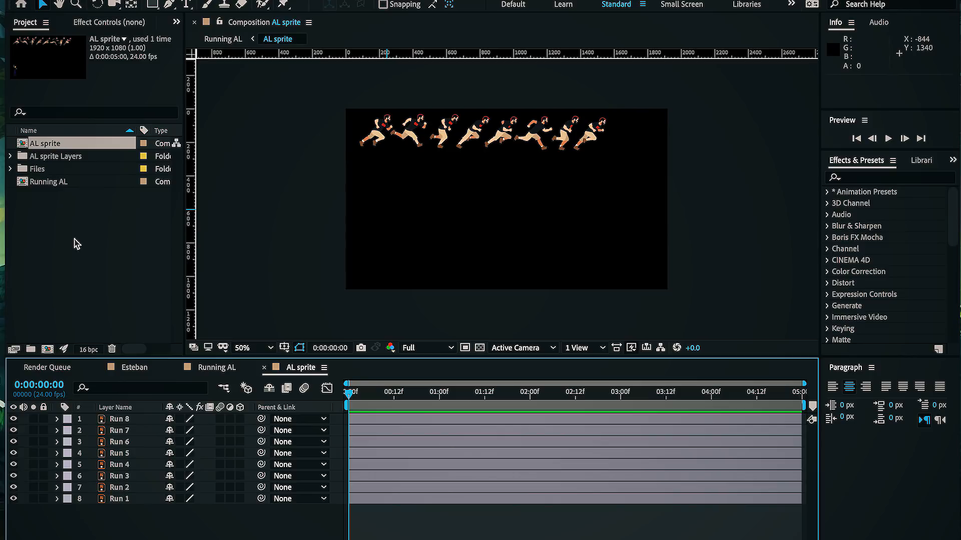
# Trim the eight Run frame layers to 3 frames and overlap the Run poses
pyautogui.click(119, 418)
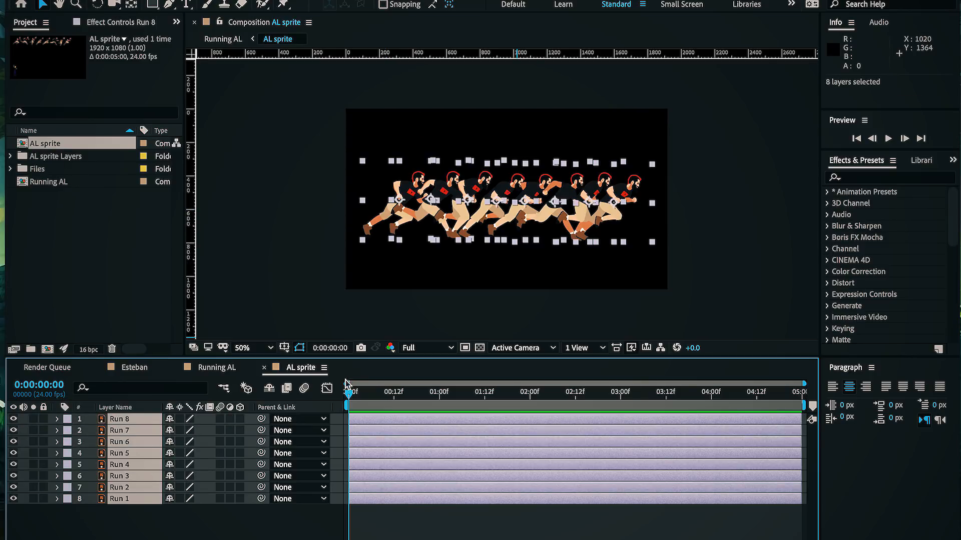
pyautogui.click(361, 392)
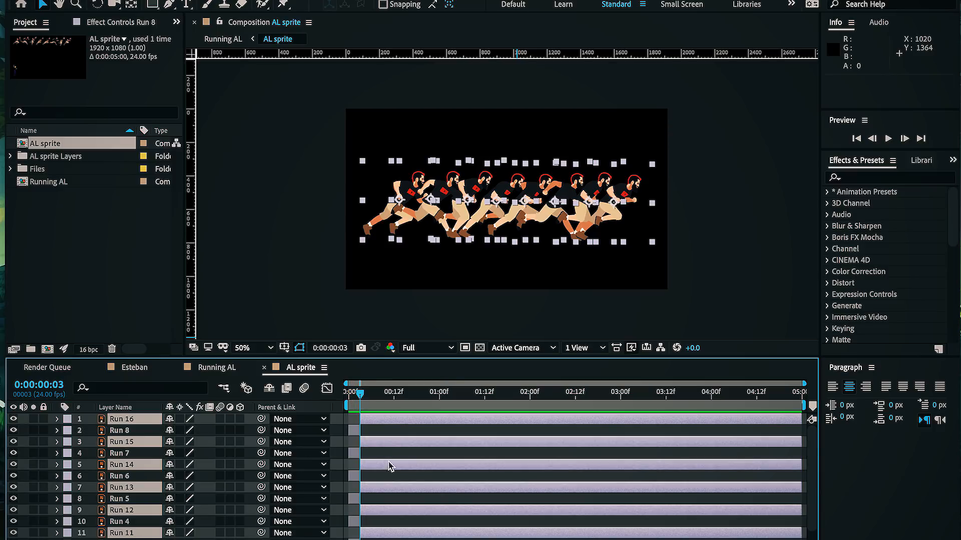
pyautogui.moveTo(398, 426)
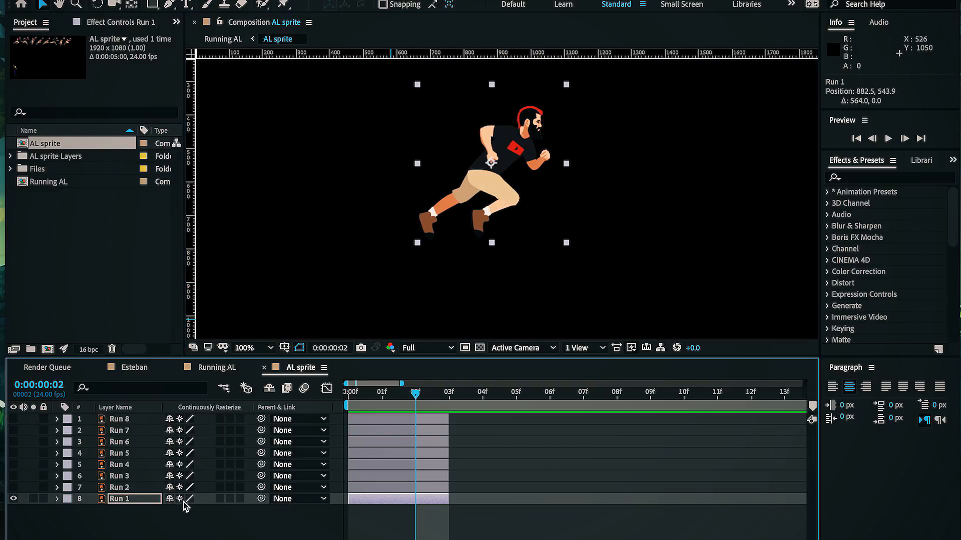
pyautogui.click(120, 476)
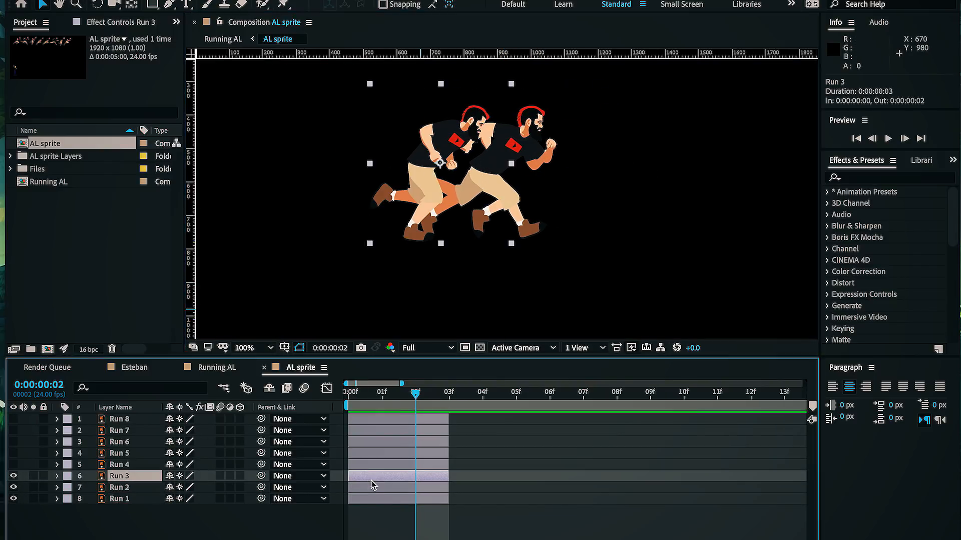
pyautogui.click(120, 464)
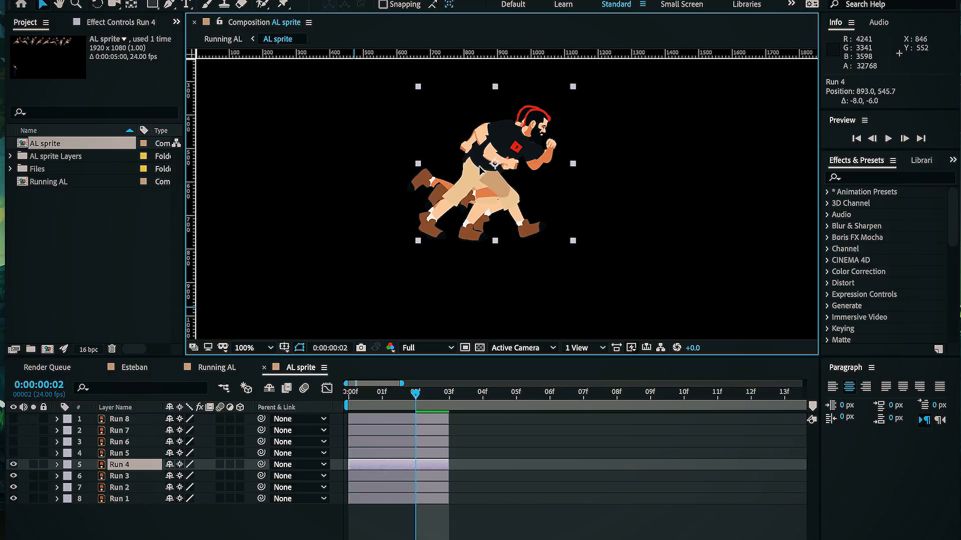
pyautogui.click(120, 430)
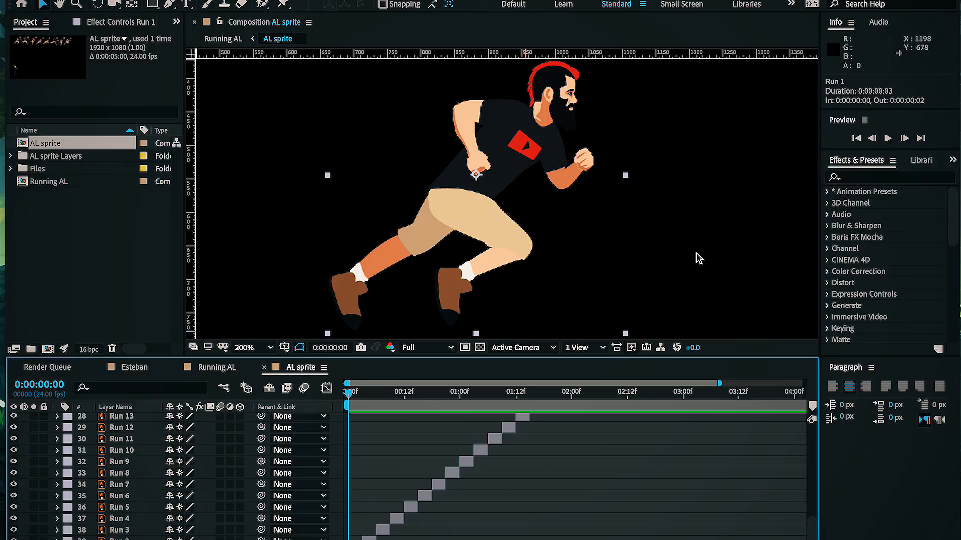
# Apply Mosaic to Run 1 with 300 horizontal and vertical blocks and Sharp Colors on
pyautogui.write('mosaic')
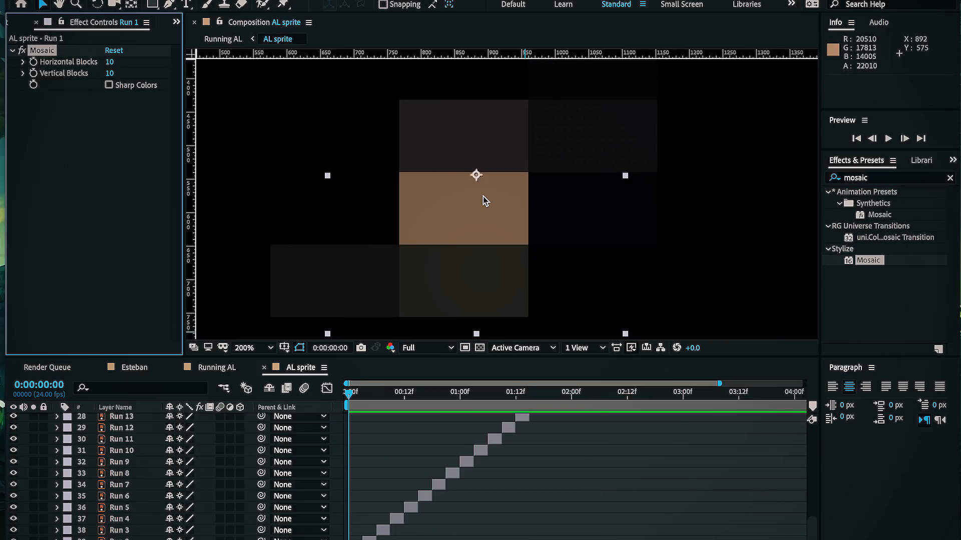
pyautogui.doubleClick(110, 63)
pyautogui.write('200')
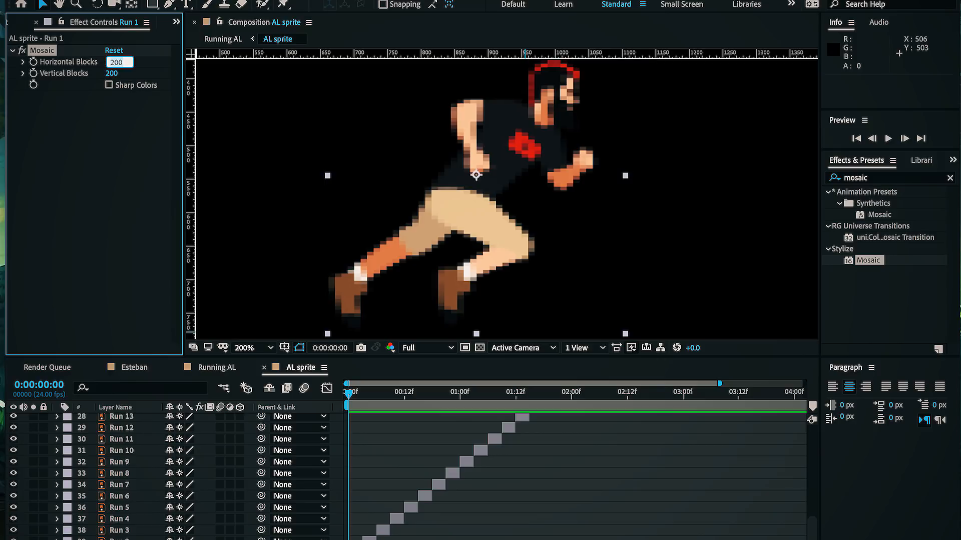
pyautogui.click(108, 85)
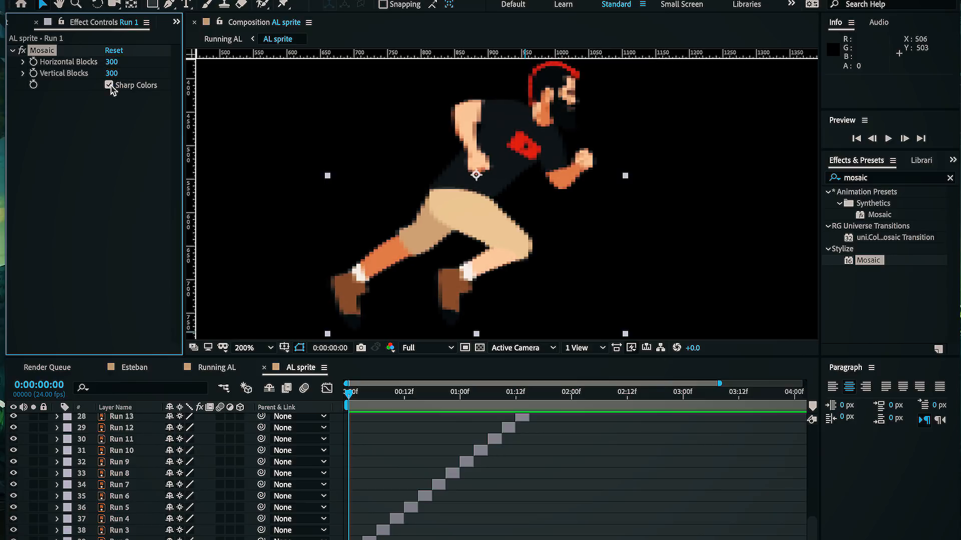
pyautogui.click(118, 62)
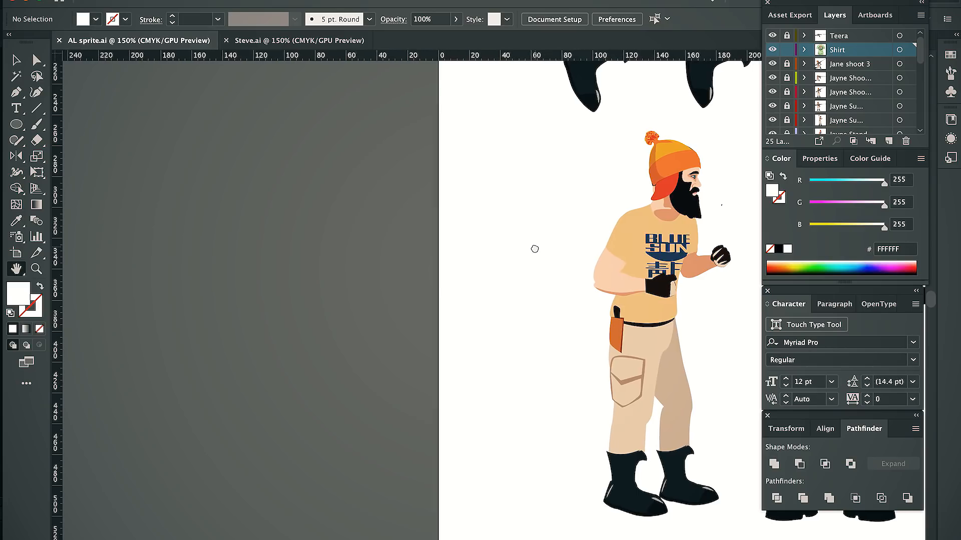
# Pan right across the AL sprite.ai artboard to view the bearded characters
pyautogui.hscroll(3)
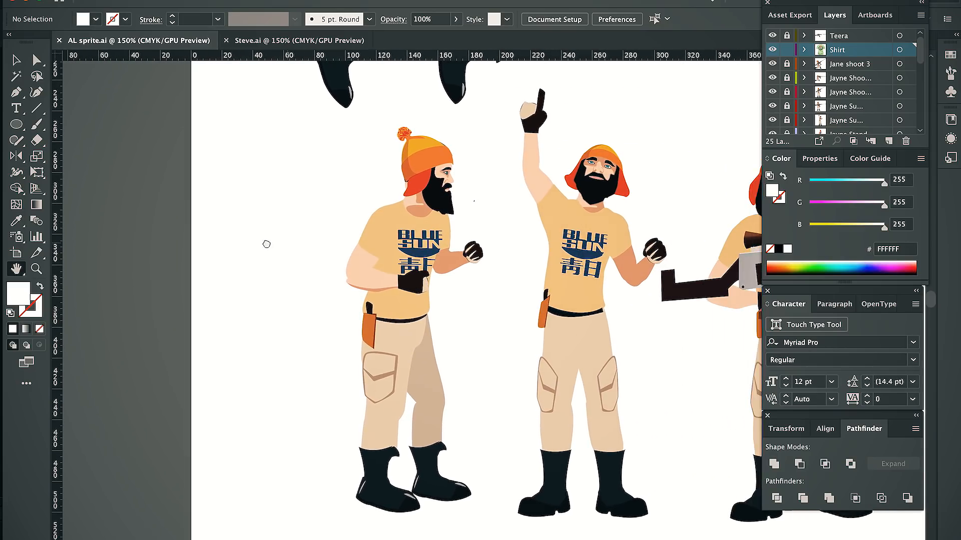